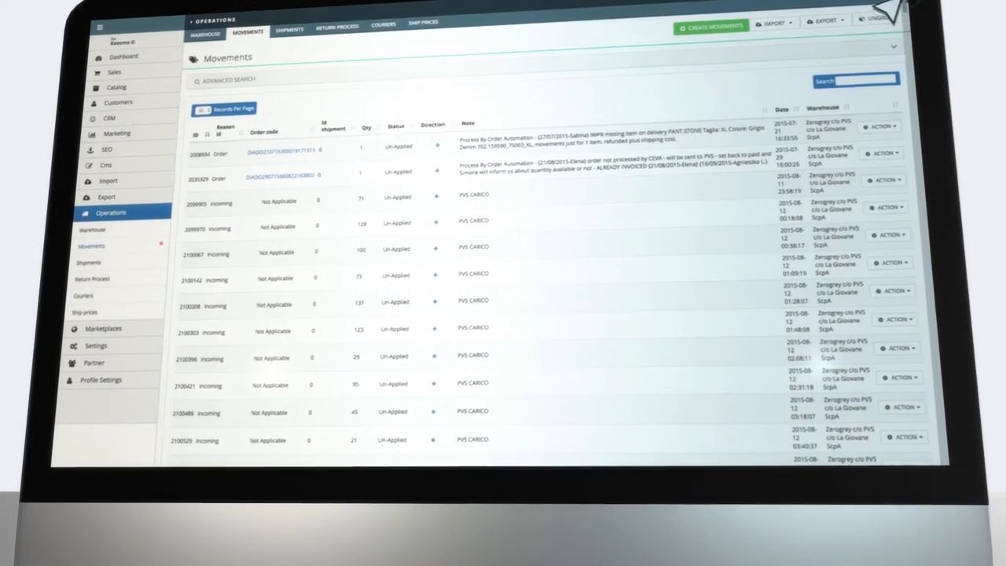
Browse the Available Partners table, scrolling through partner categories, countries, regions and project counts.
scroll("down", 3)
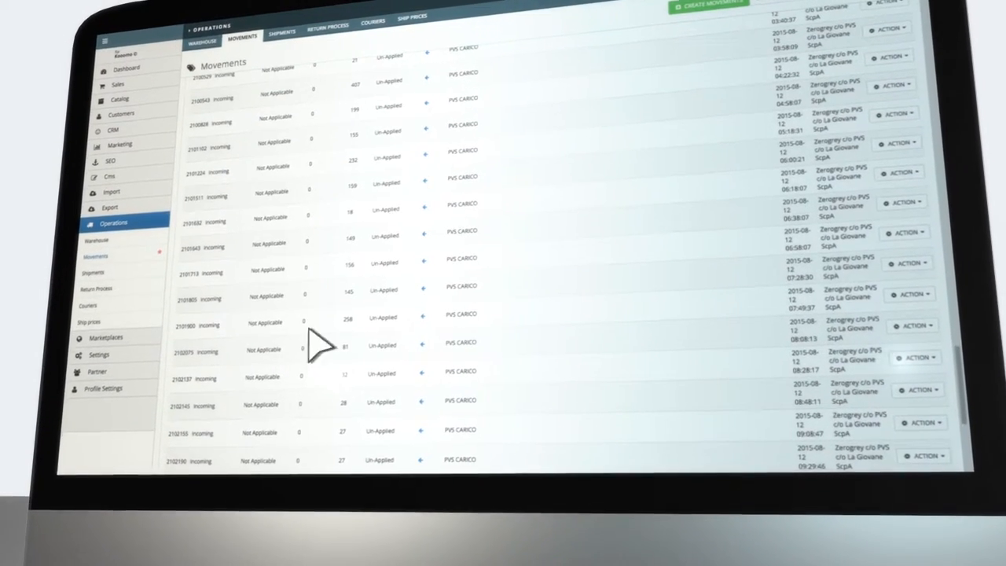
left_click(88, 305)
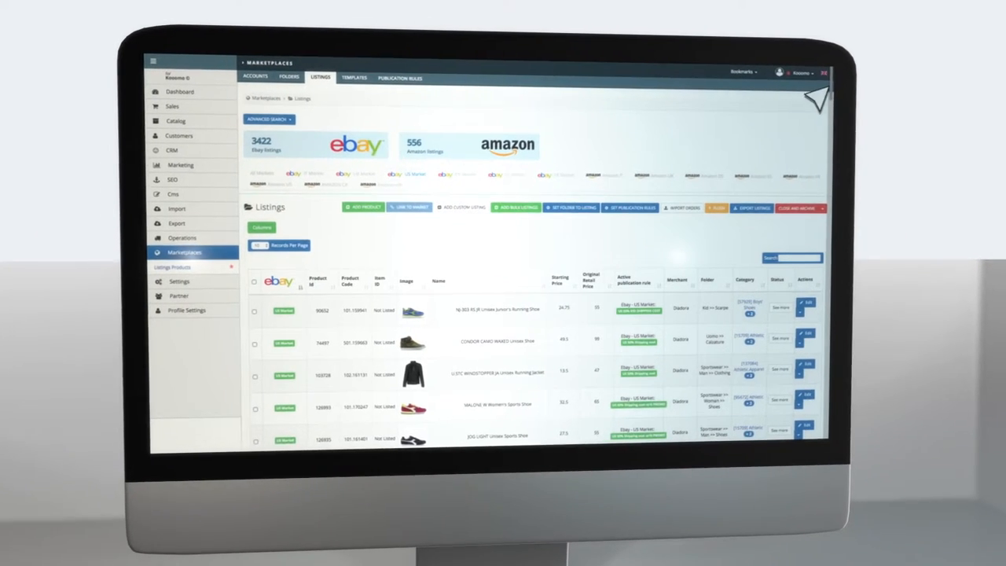
scroll("down", 3)
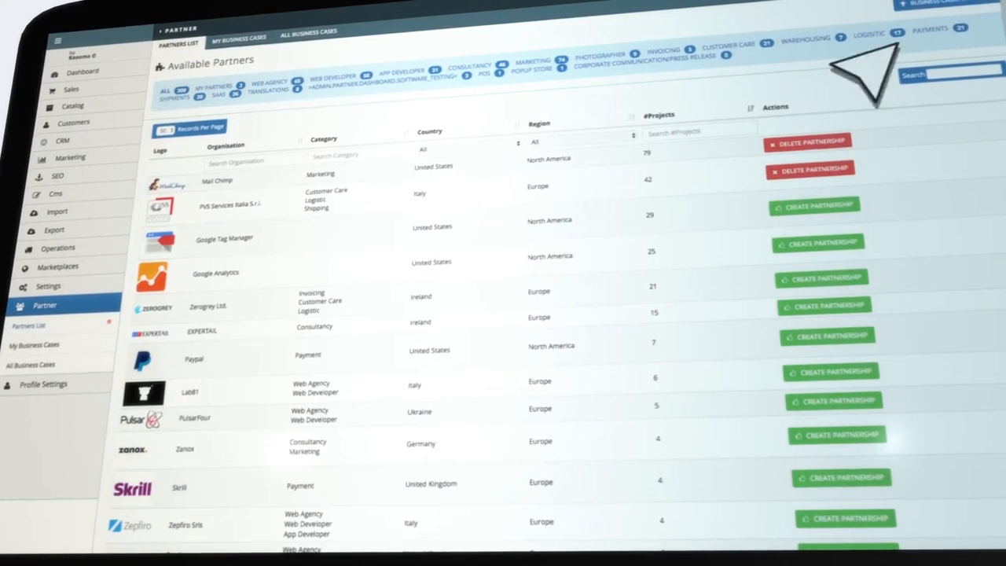
scroll("down", 3)
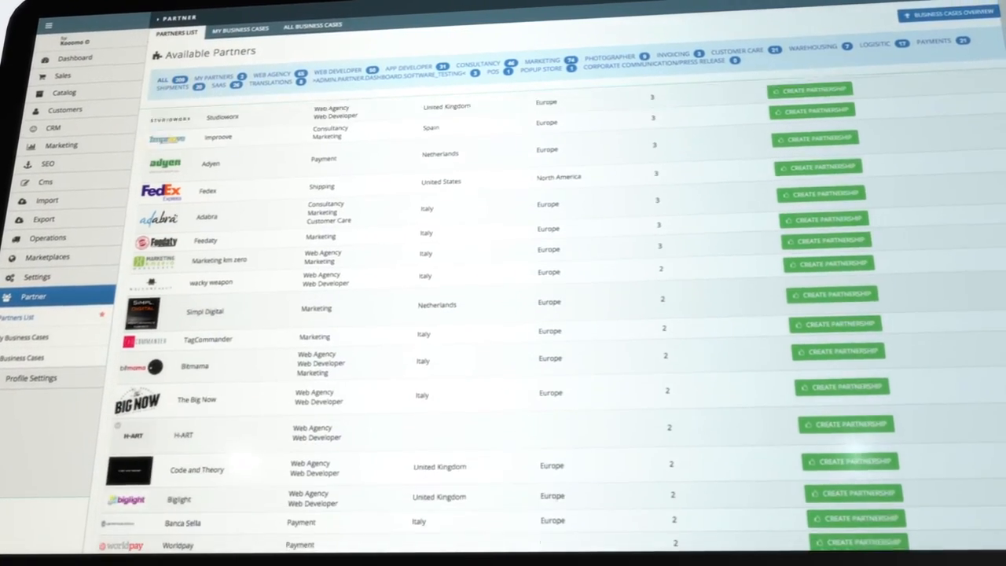